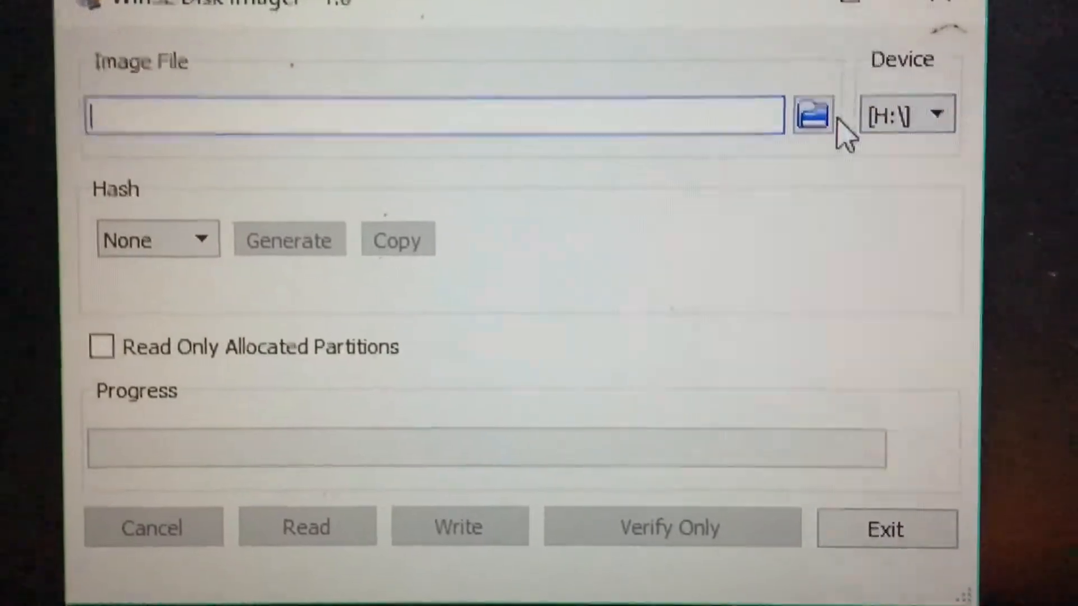
Choose ubuntu-18.04-desktop-amd64.iso from drive D as the image and H:\ as the target device
{"action": "left_click", "coordinate": [813, 114]}
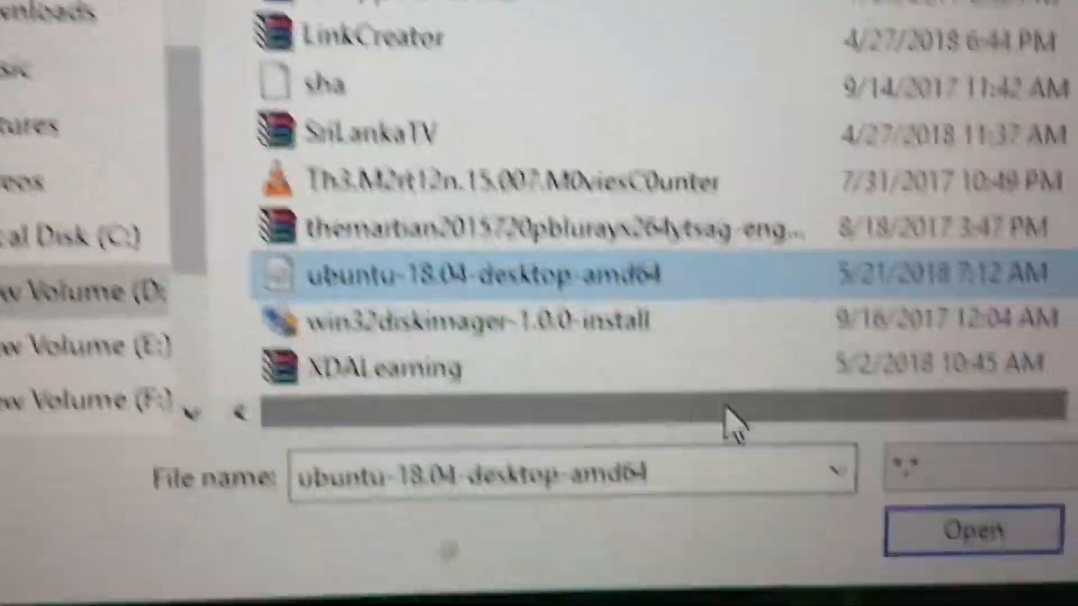
{"action": "left_click", "coordinate": [971, 529]}
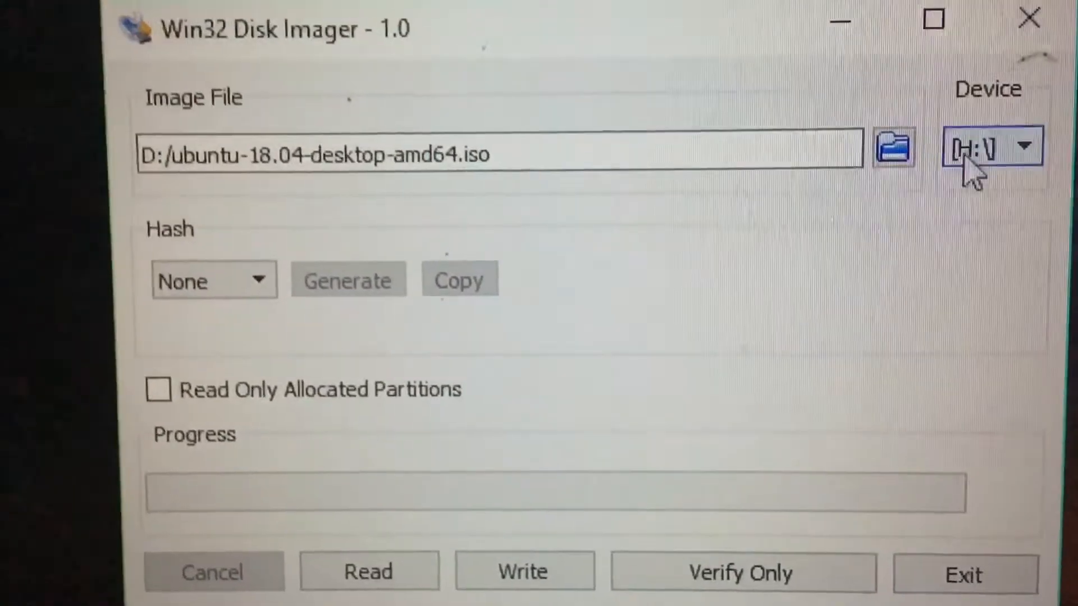
{"action": "left_click", "coordinate": [988, 146]}
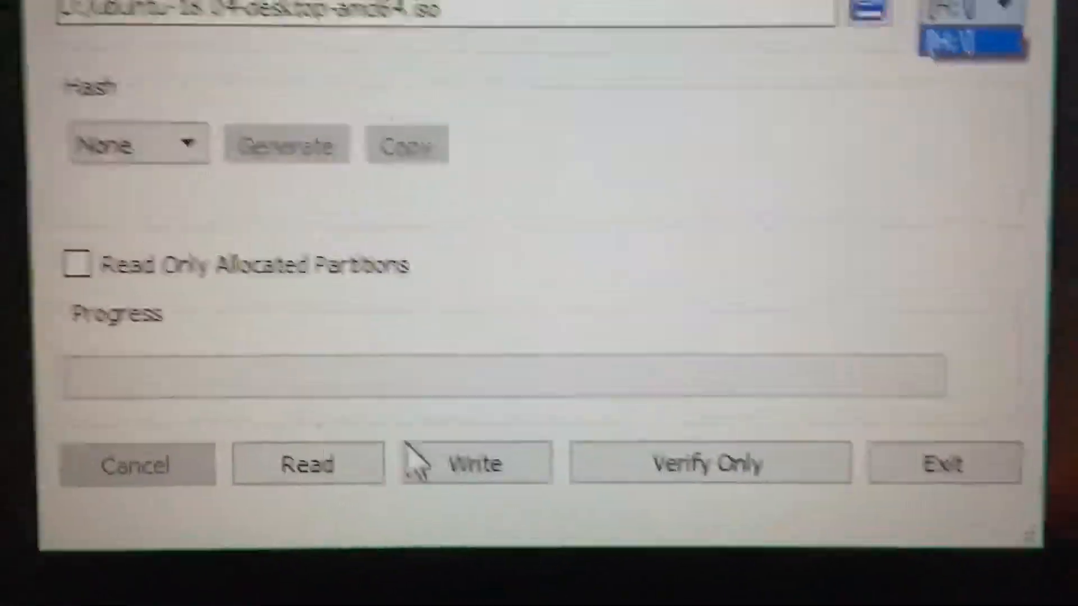
Write the ISO to drive H:, confirming the overwrite and acknowledging the Write Successful message
{"action": "left_click", "coordinate": [474, 462]}
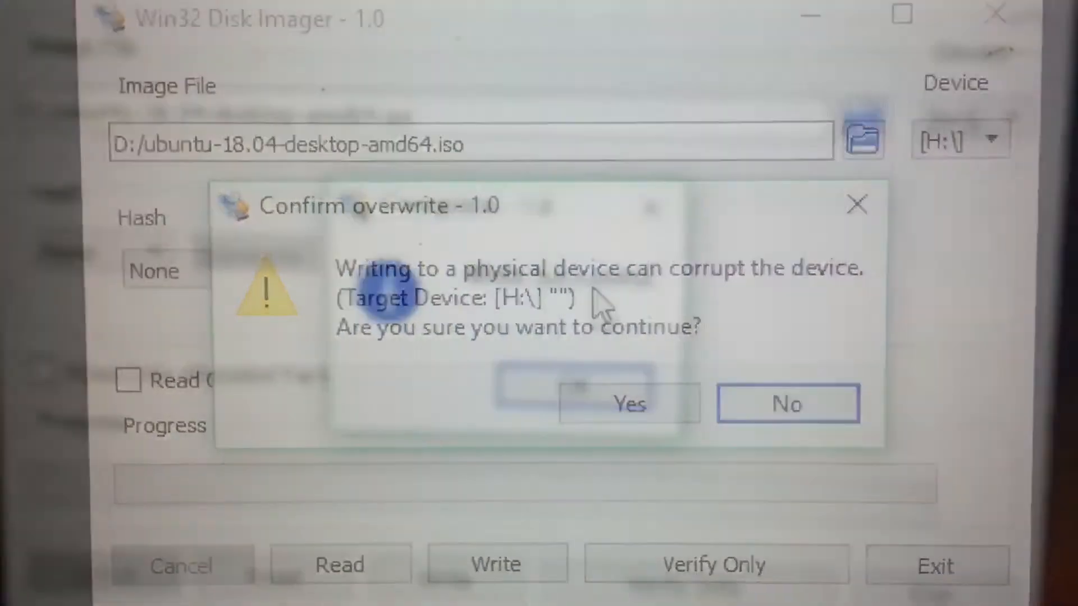
{"action": "left_click", "coordinate": [627, 403]}
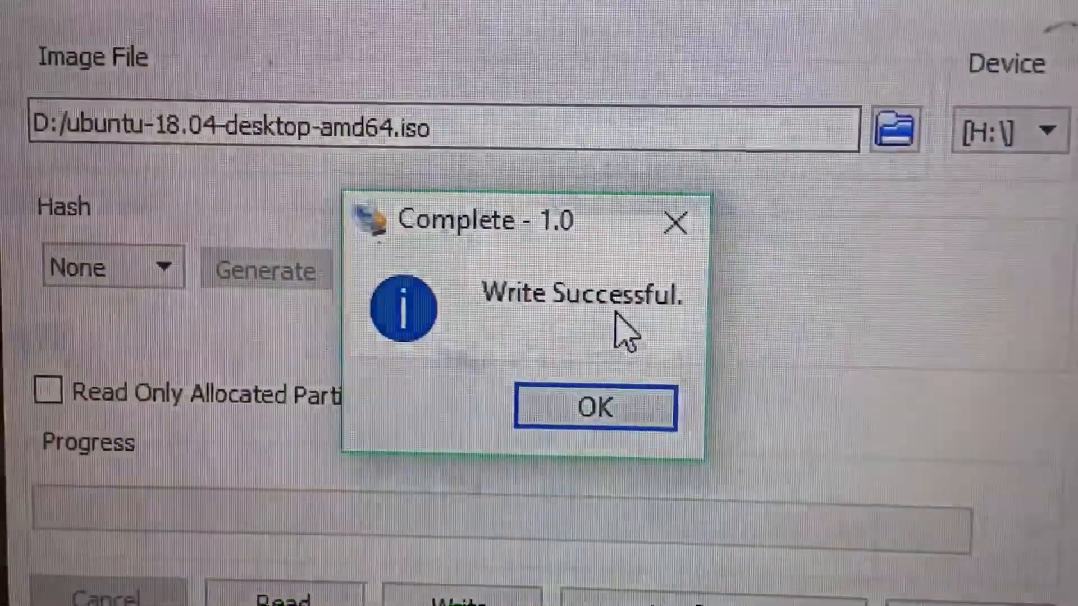
{"action": "left_click", "coordinate": [594, 405]}
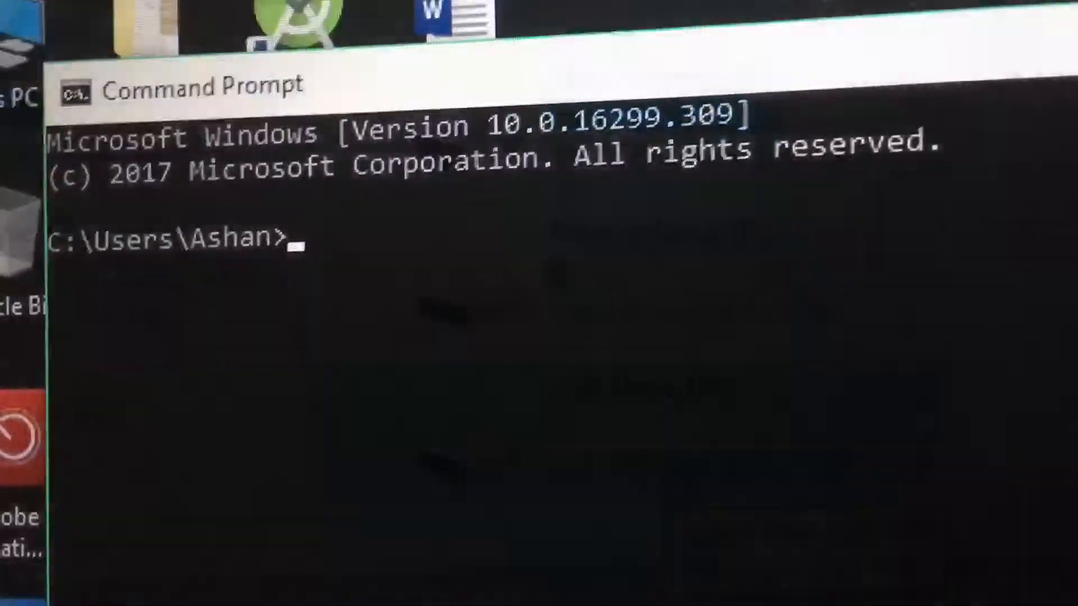
Launch diskpart with administrator rights and list the 931 GB and 14 GB disks
{"action": "type", "text": "diskpart"}
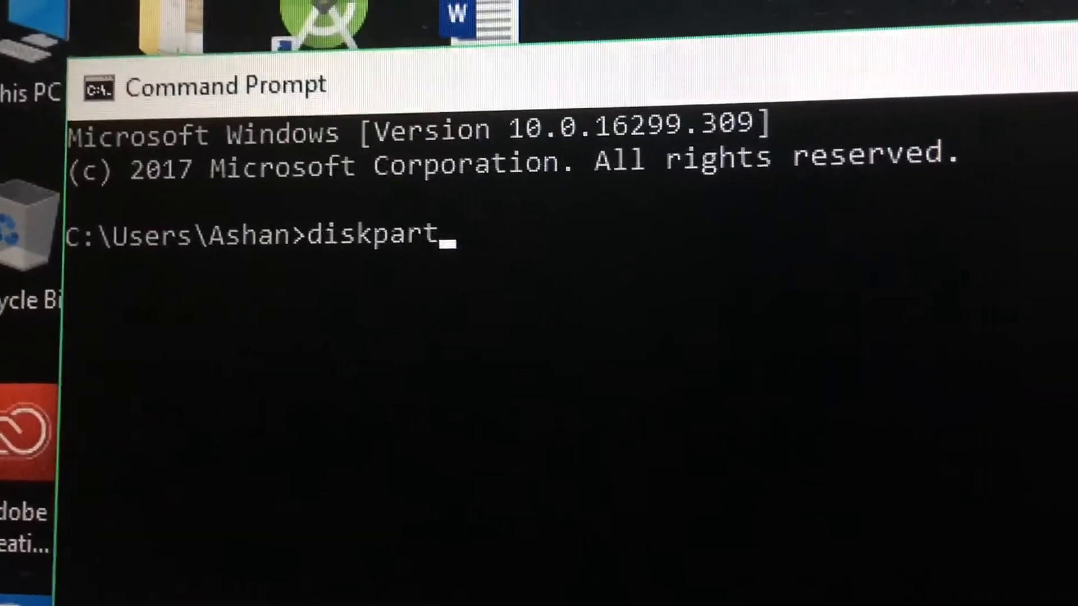
{"action": "key", "text": "Enter"}
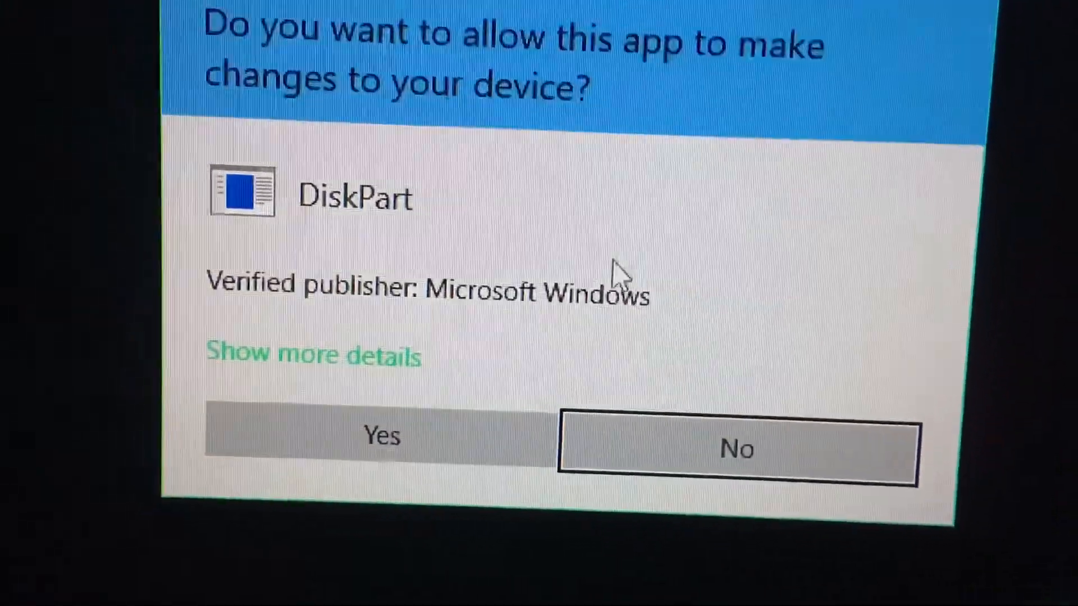
{"action": "left_click", "coordinate": [381, 437]}
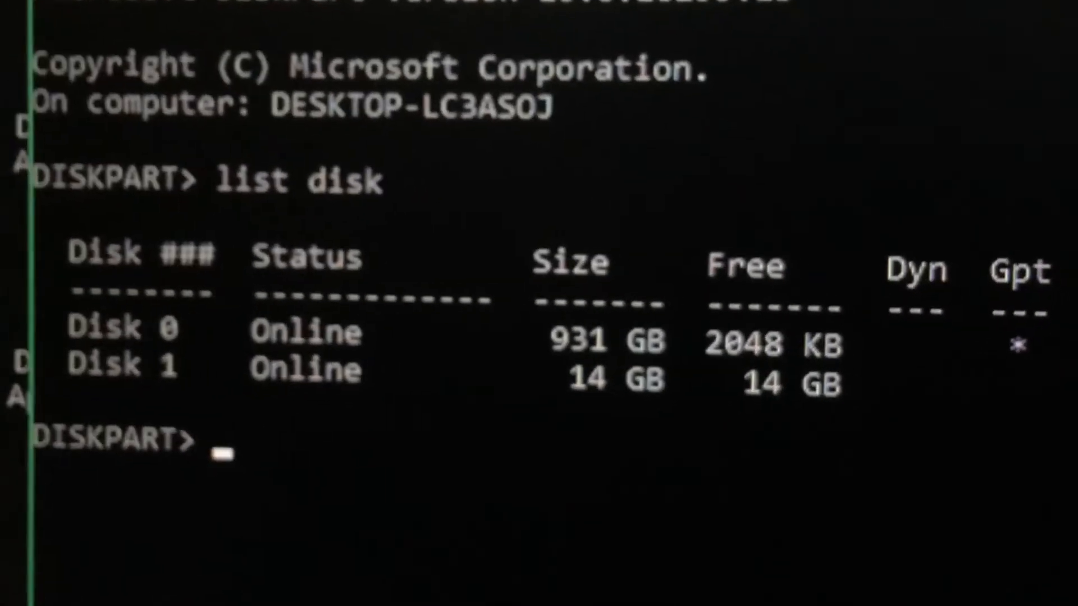
Select the 14 GB Disk 1 in diskpart and clean it, removing its partitions
{"action": "type", "text": "se"}
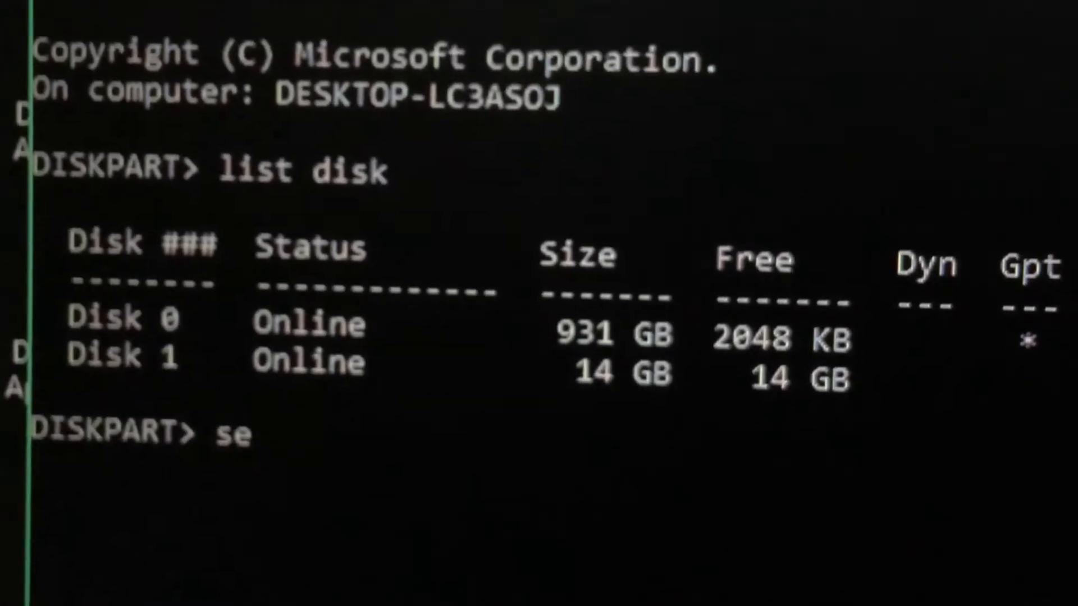
{"action": "type", "text": "lec"}
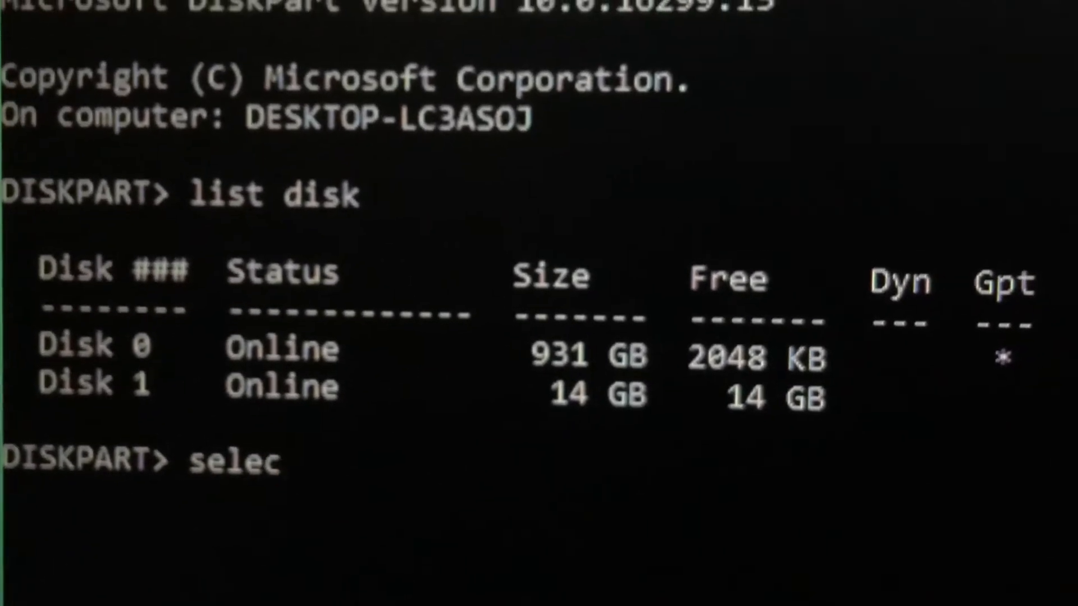
{"action": "type", "text": "t"}
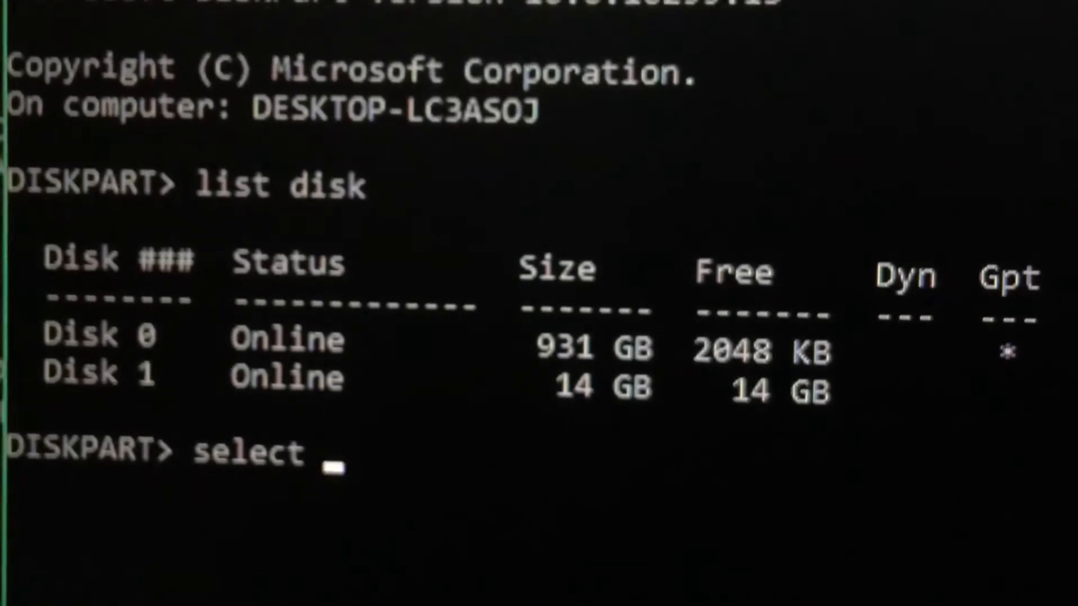
{"action": "type", "text": "D"}
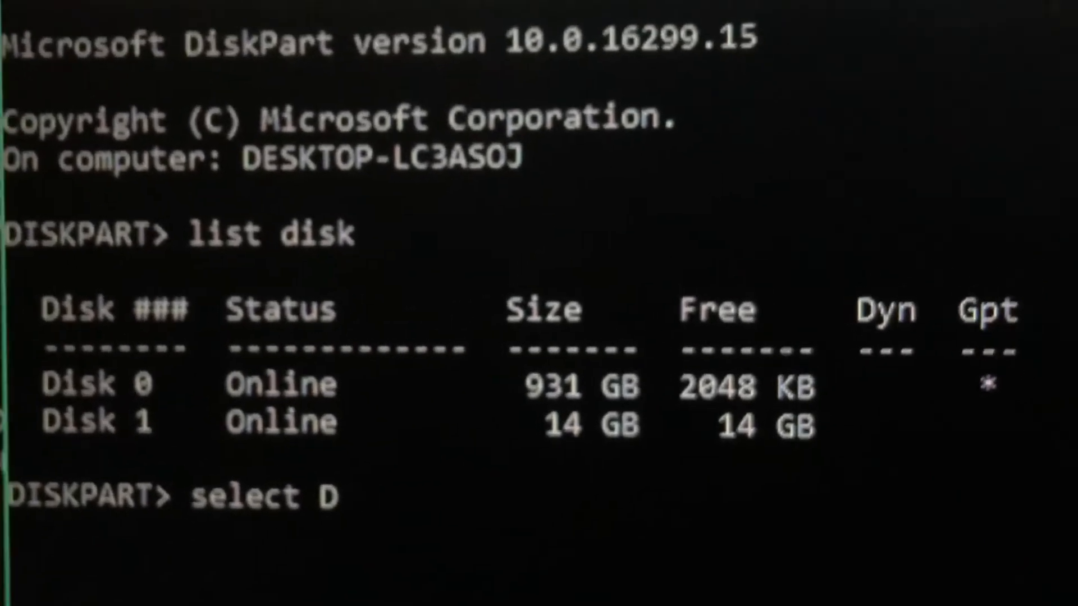
{"action": "type", "text": "isk 1"}
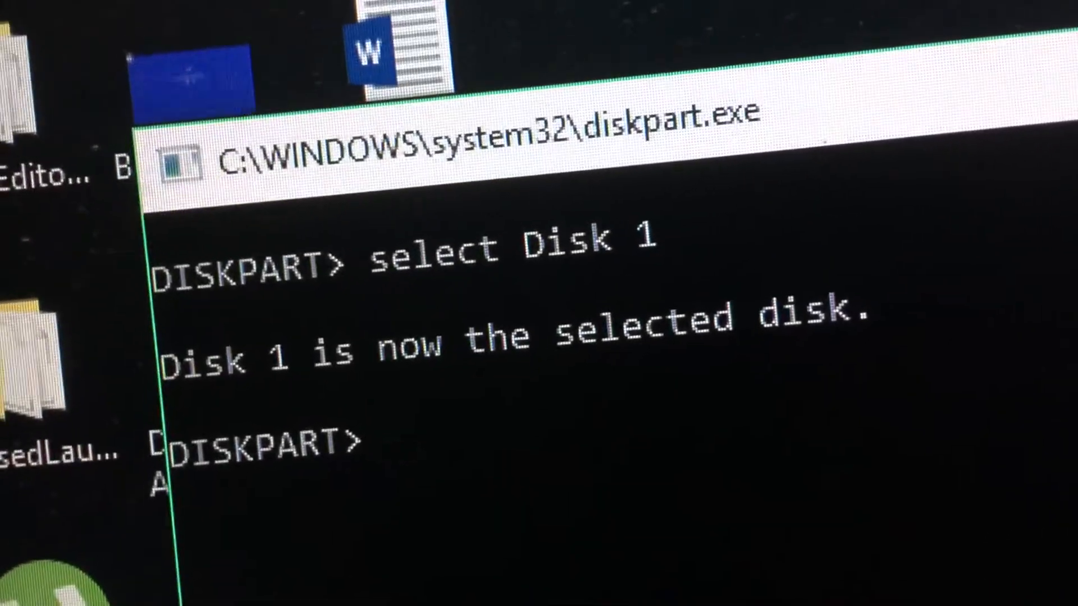
{"action": "type", "text": "clean"}
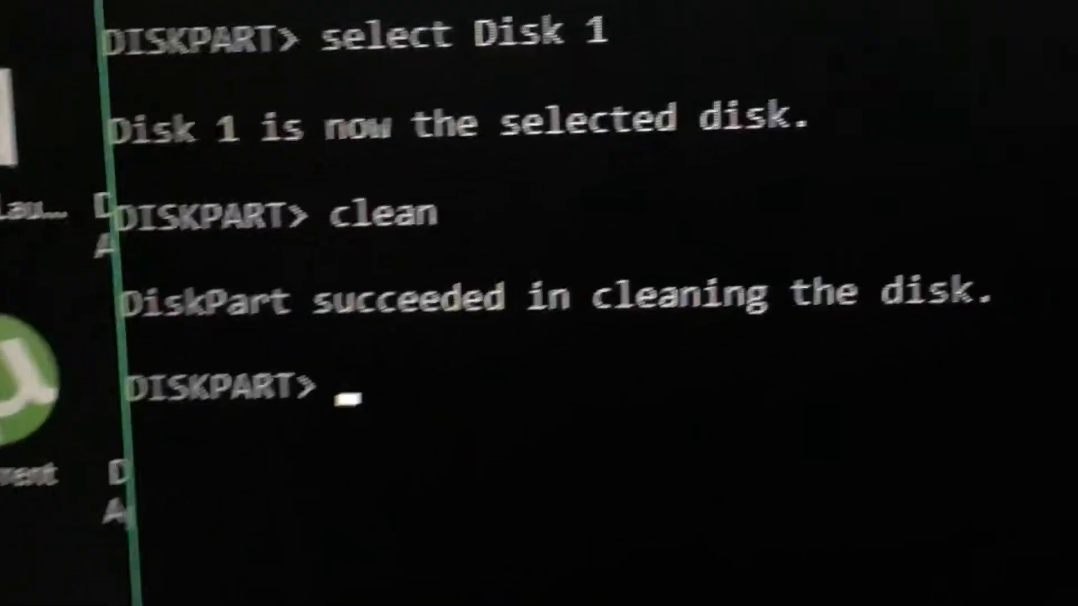
Create a primary partition on the cleaned 14 GB disk with 'create partition primary'
{"action": "type", "text": "create"}
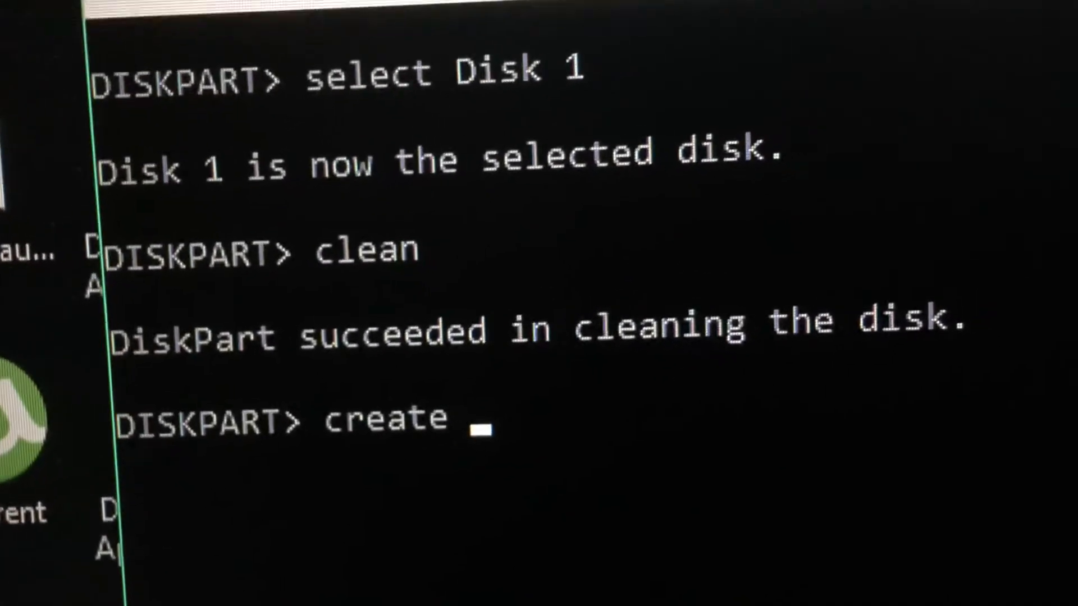
{"action": "type", "text": "partit"}
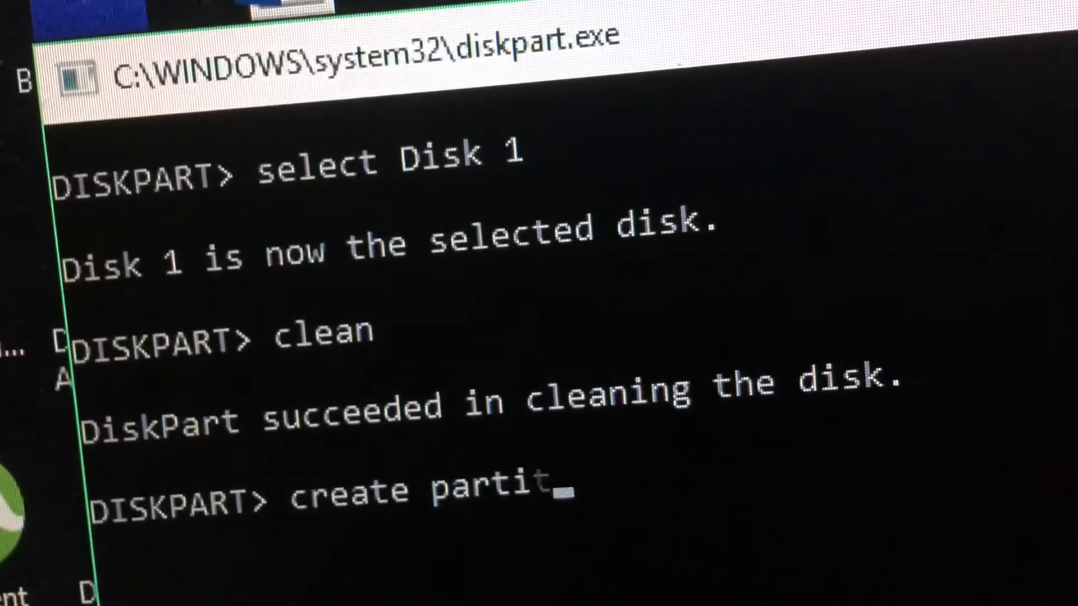
{"action": "type", "text": "ion primar"}
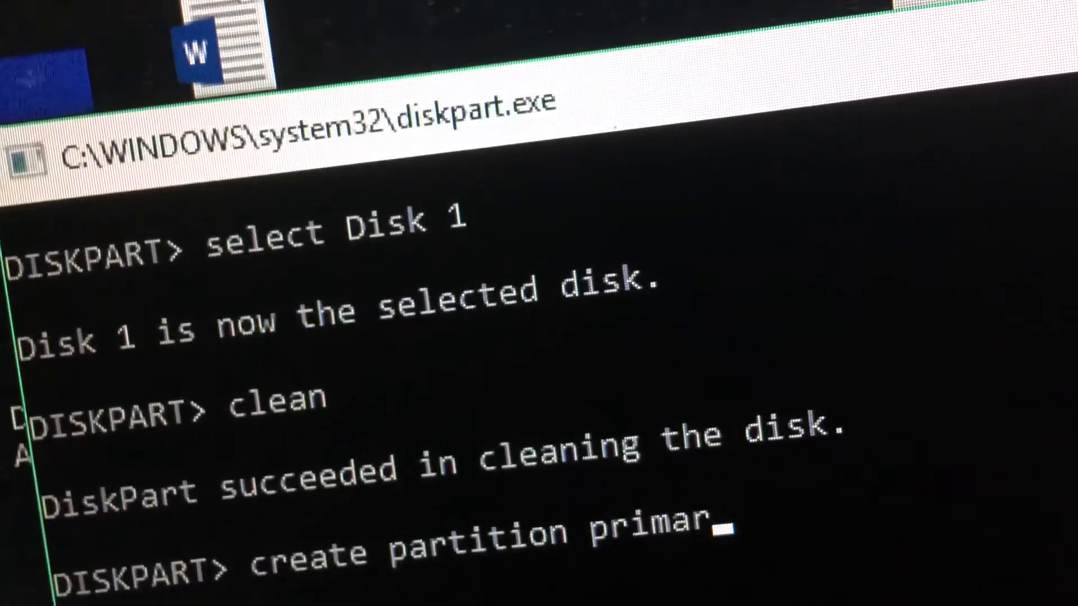
{"action": "type", "text": "y"}
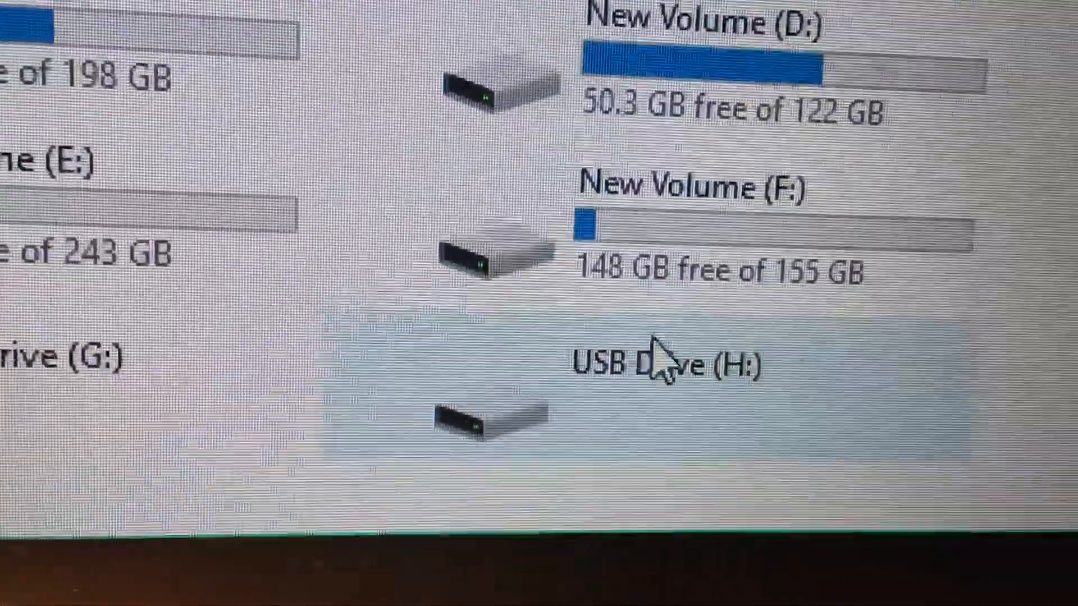
Format USB Drive (H:) from File Explorer so it shows 14.3 GB free of 14.3 GB
{"action": "right_click", "coordinate": [667, 364]}
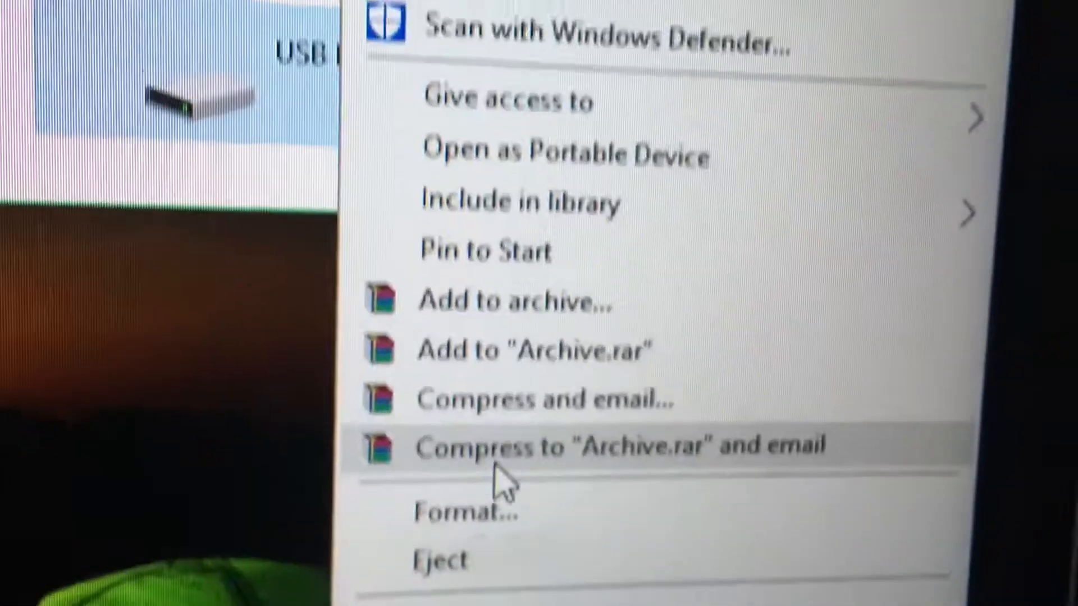
{"action": "left_click", "coordinate": [460, 511]}
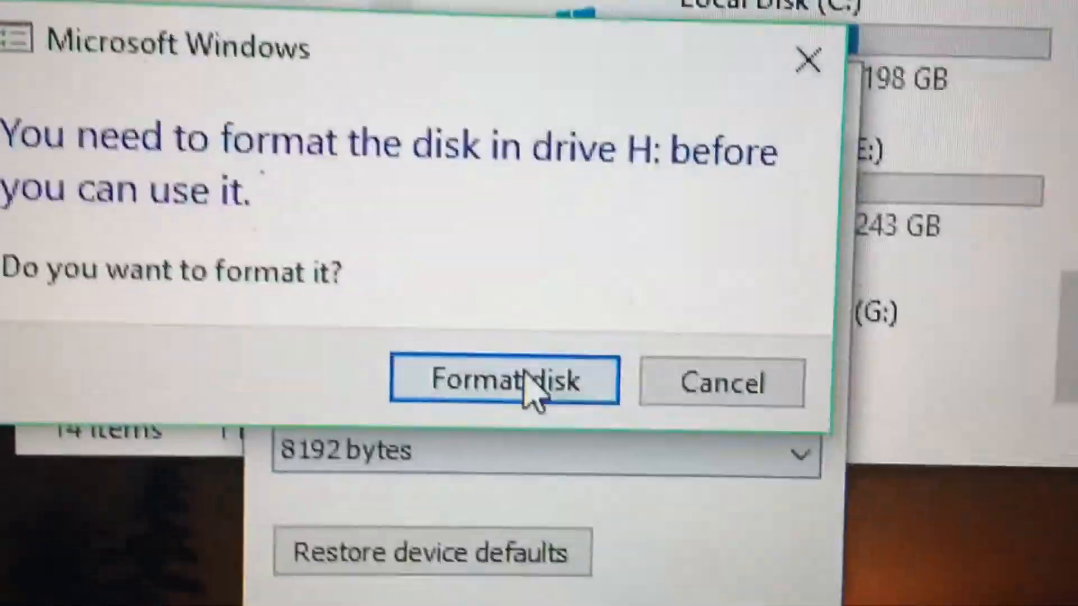
{"action": "left_click", "coordinate": [505, 381]}
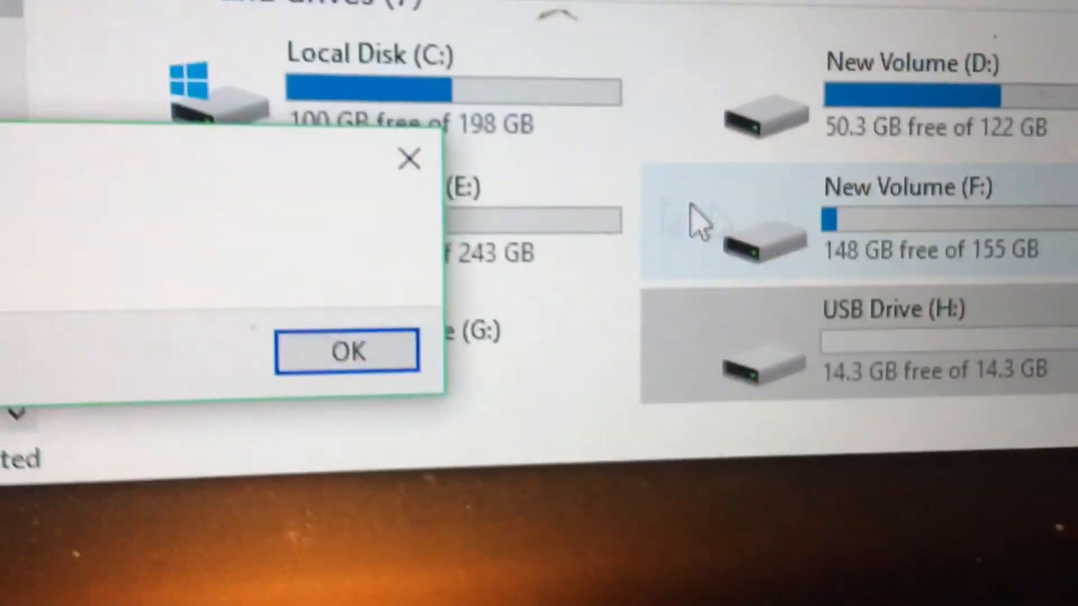
{"action": "left_click", "coordinate": [346, 351]}
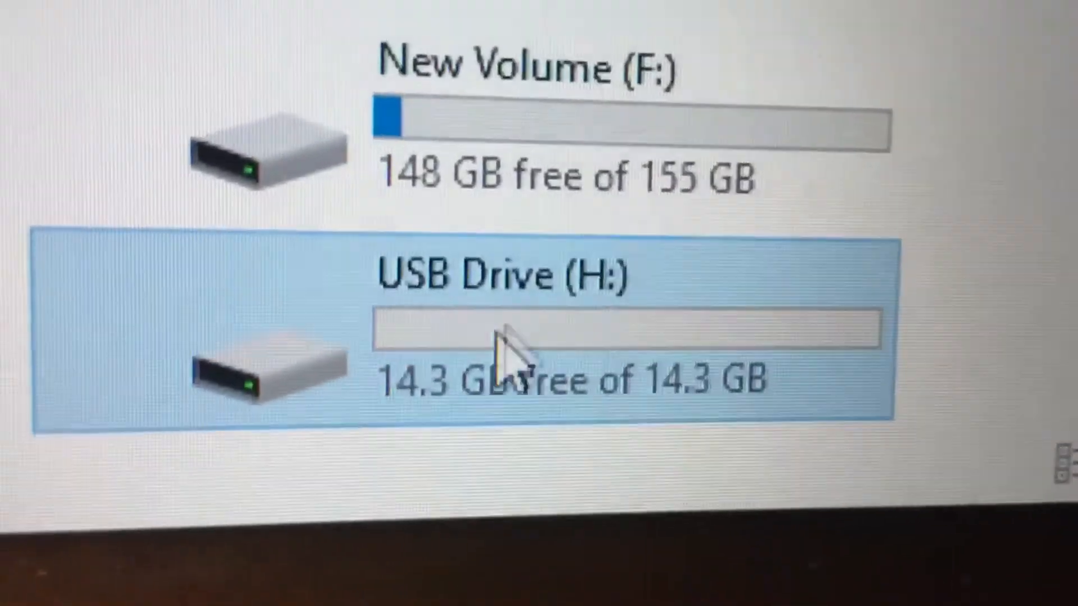